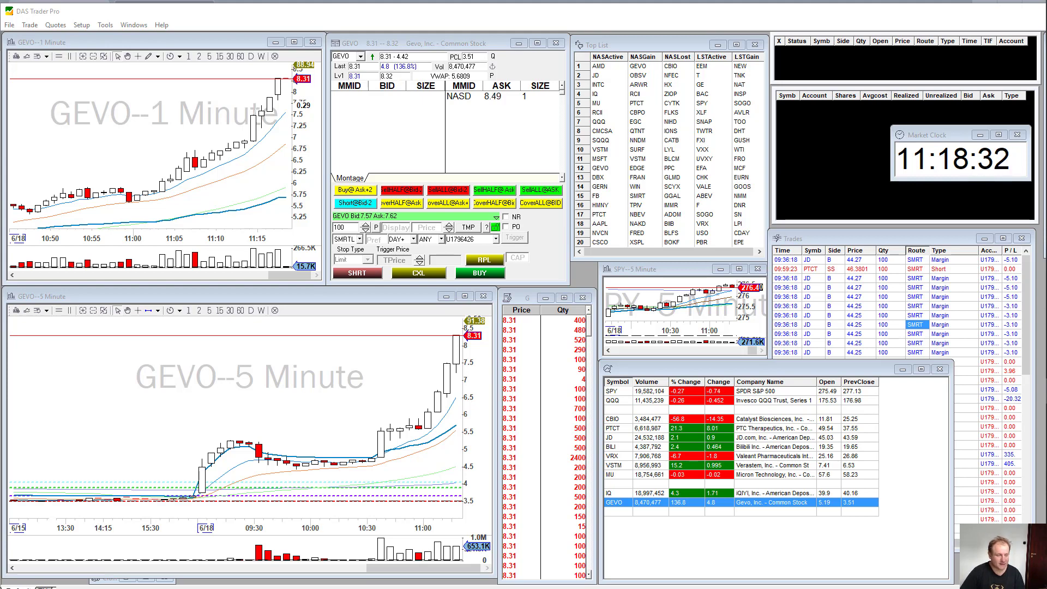
- Show the Closed Positions P&L window with the four closed trades totalling 185.64
left_click(29, 25)
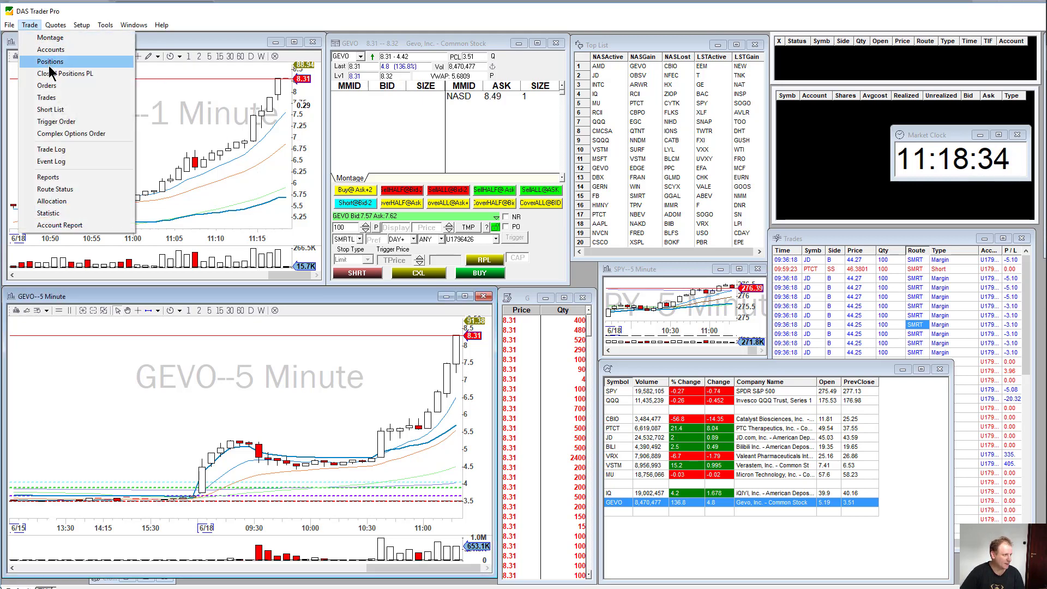
left_click(66, 73)
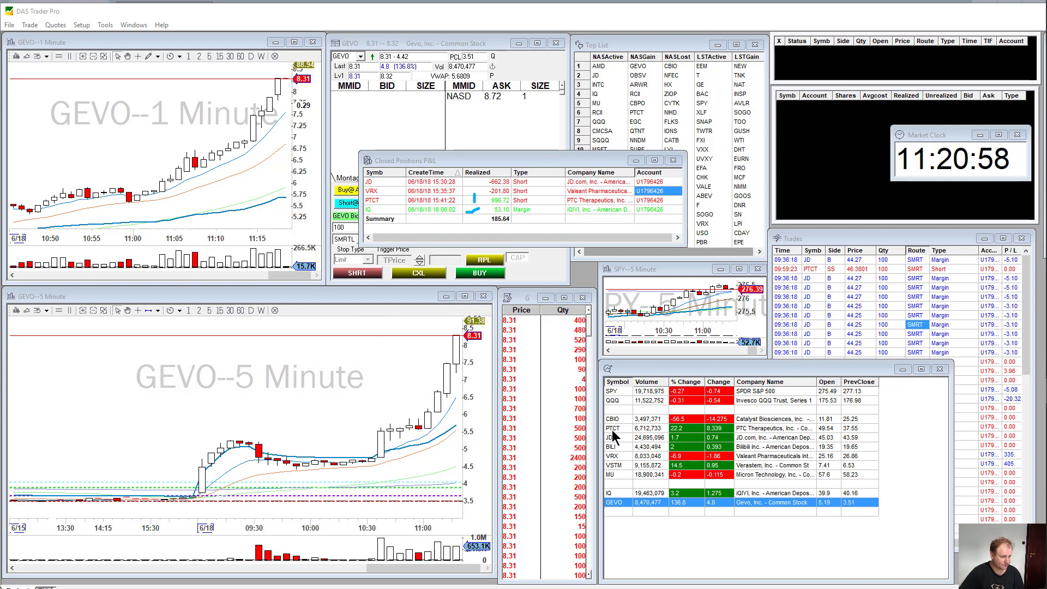
- Load JD from the watchlist into the linked charts and quote montage
left_click(612, 438)
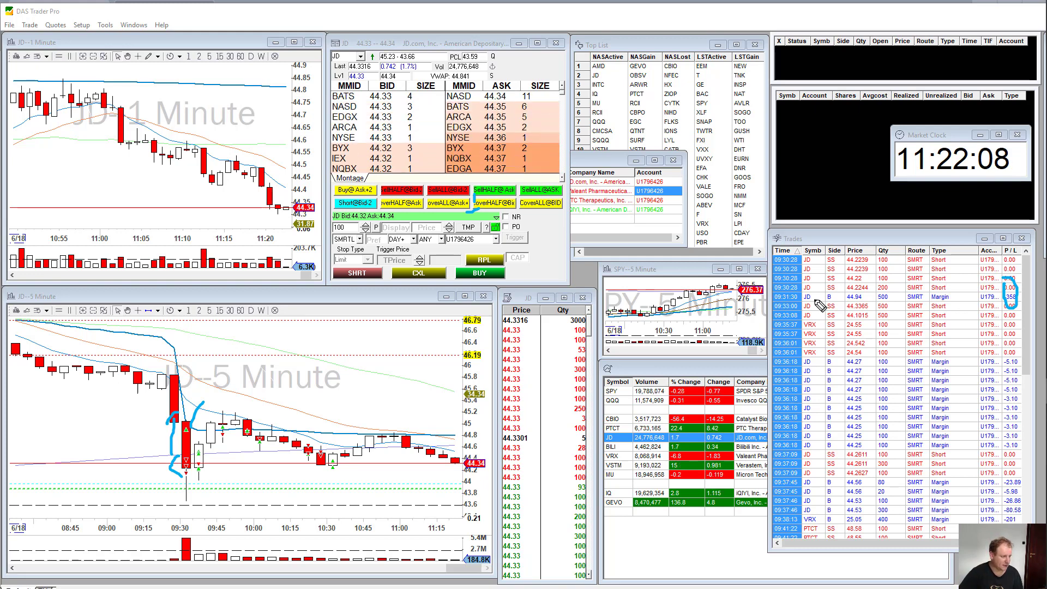
mouse_move(213, 476)
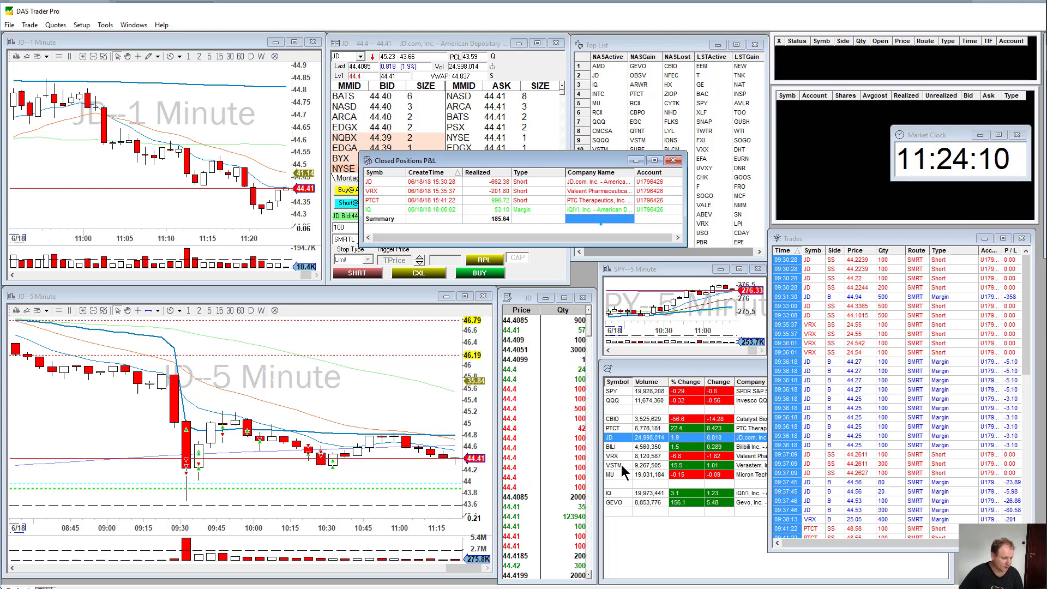
- Load VRX from the watchlist into the linked 1- and 5-minute charts and montage
left_click(617, 456)
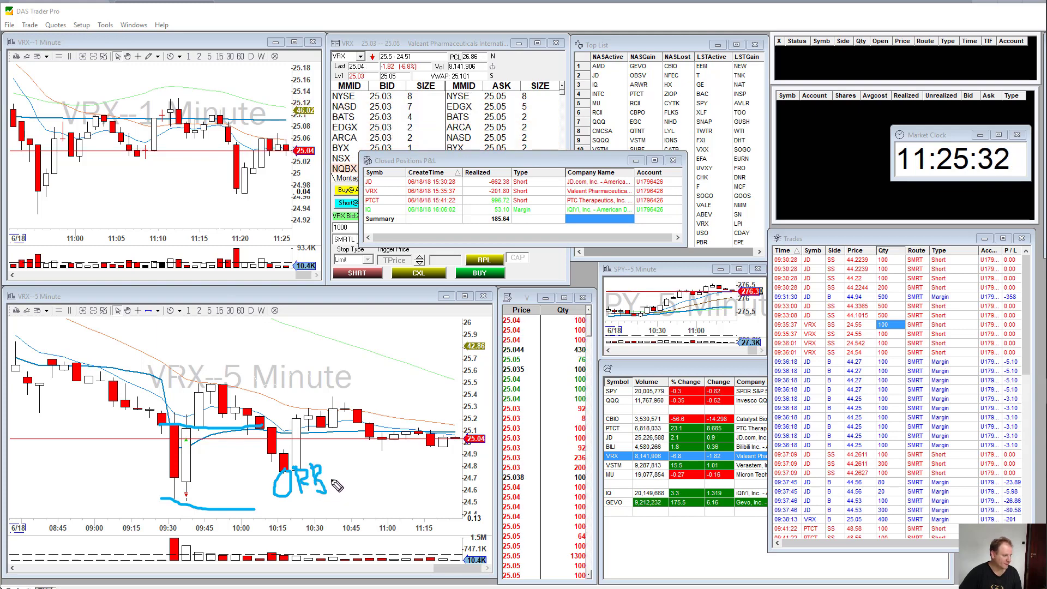
mouse_move(270, 392)
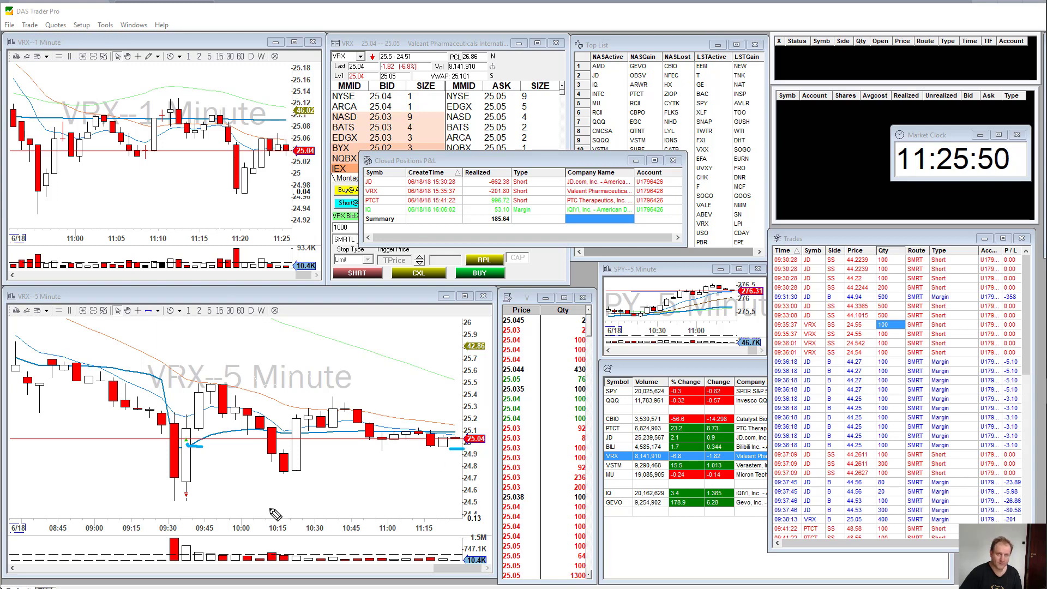
mouse_move(192, 501)
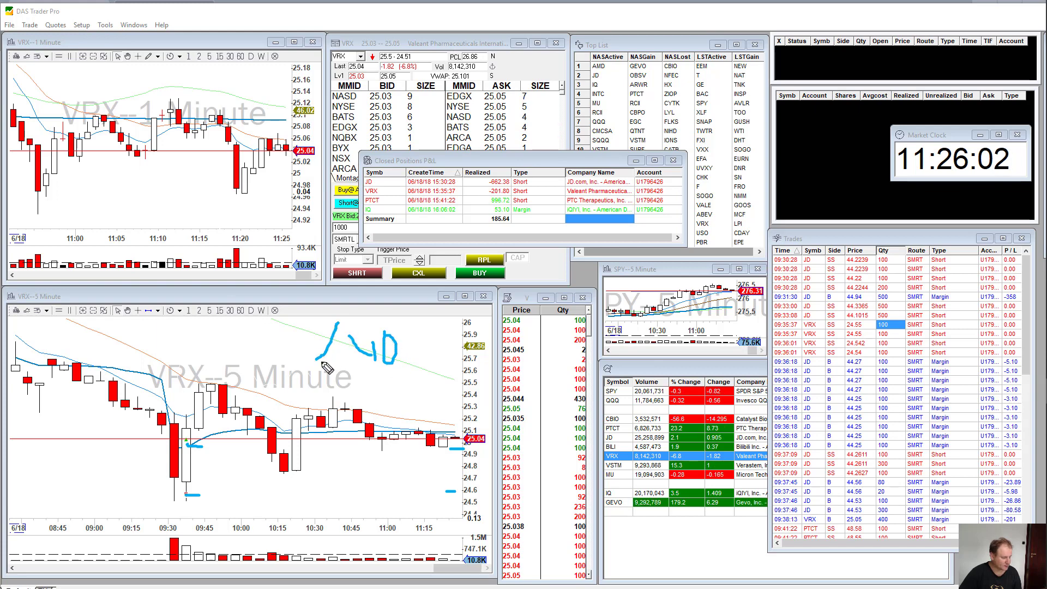
mouse_move(254, 499)
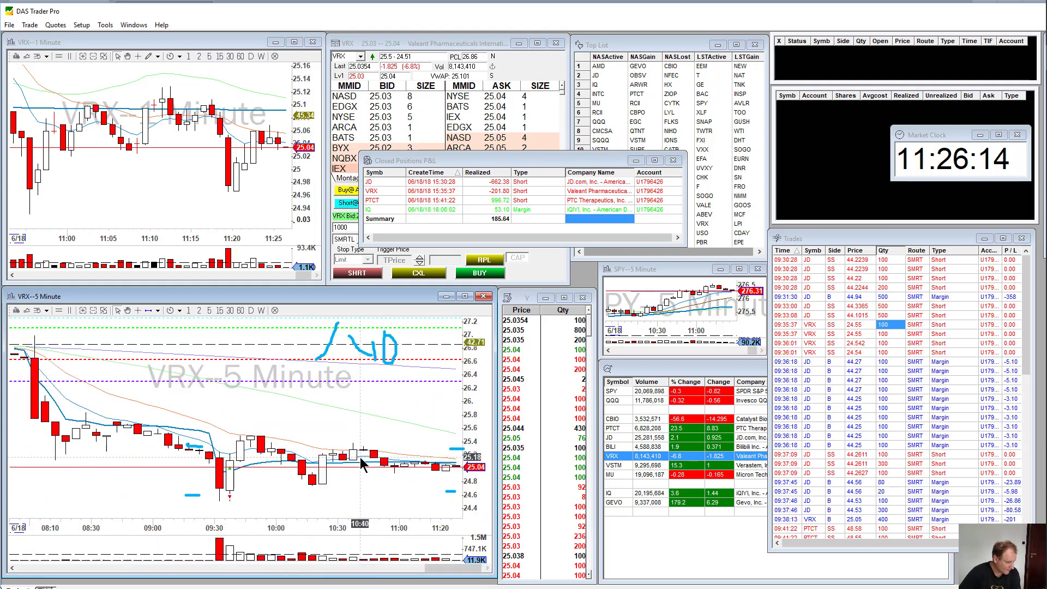
mouse_move(233, 500)
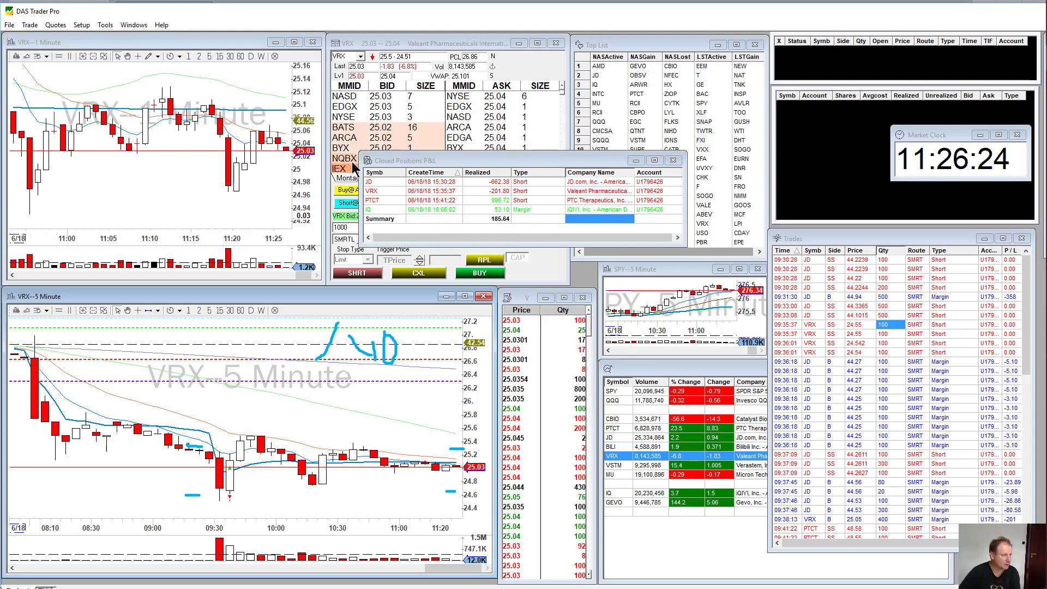
mouse_move(370, 502)
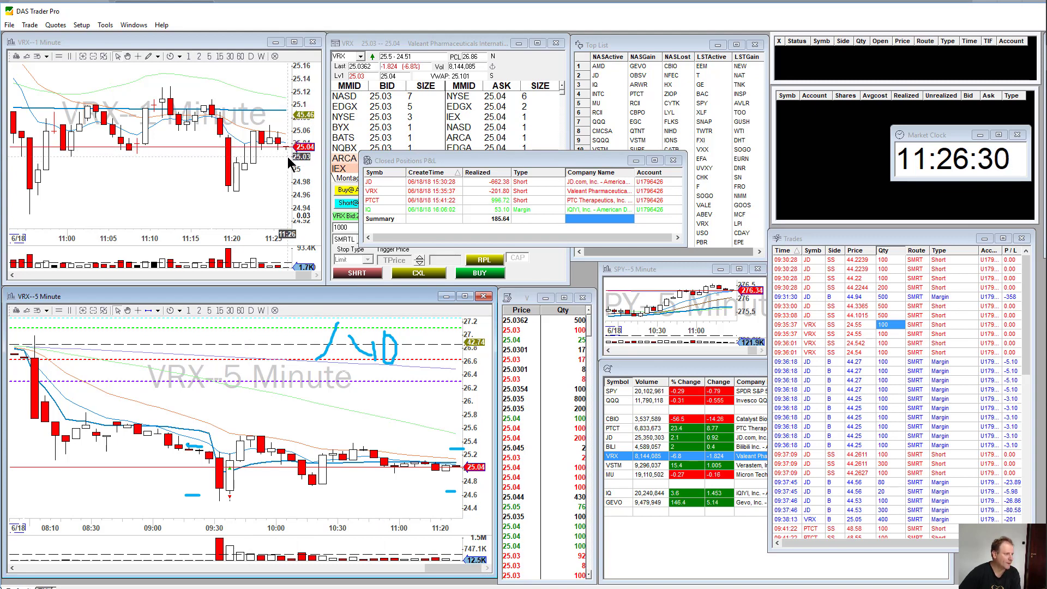
mouse_move(237, 505)
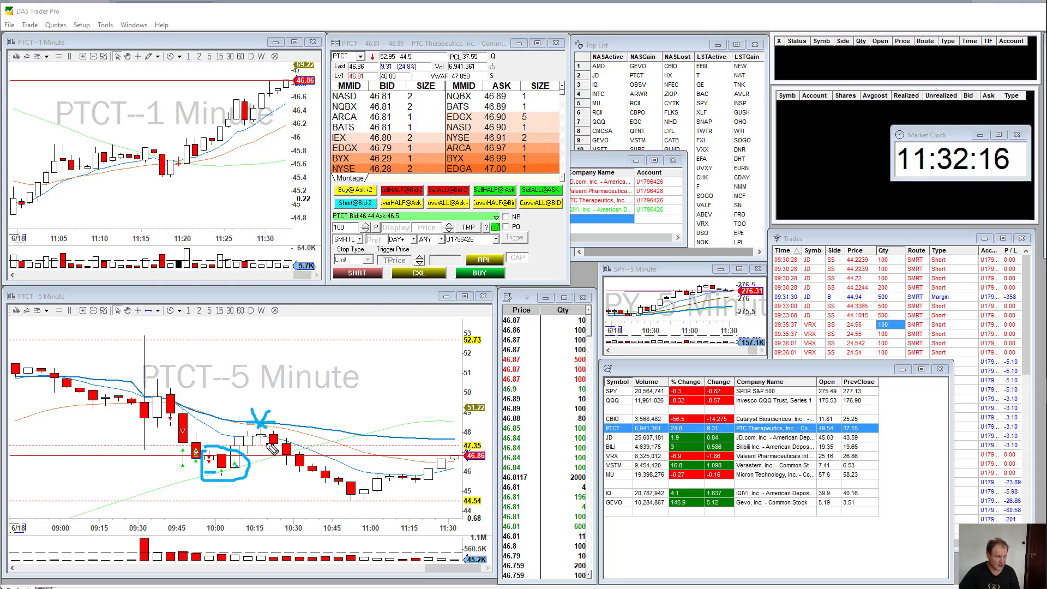
mouse_move(183, 391)
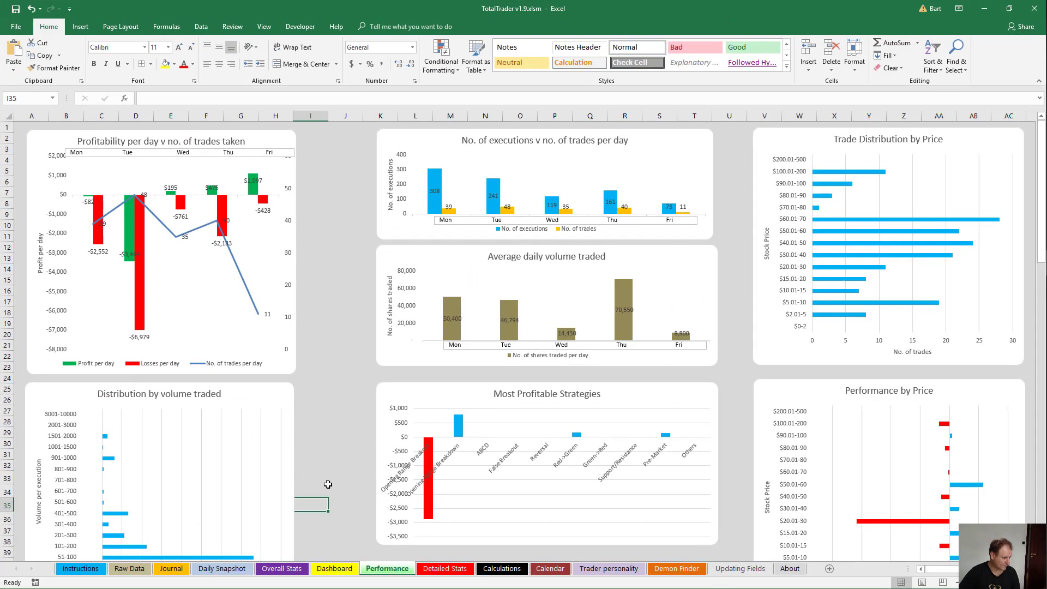
- Inspect the 18-June Profit/Loss cells H259-H260 and the PTCT realized profit on Daily Snapshot
left_click(222, 568)
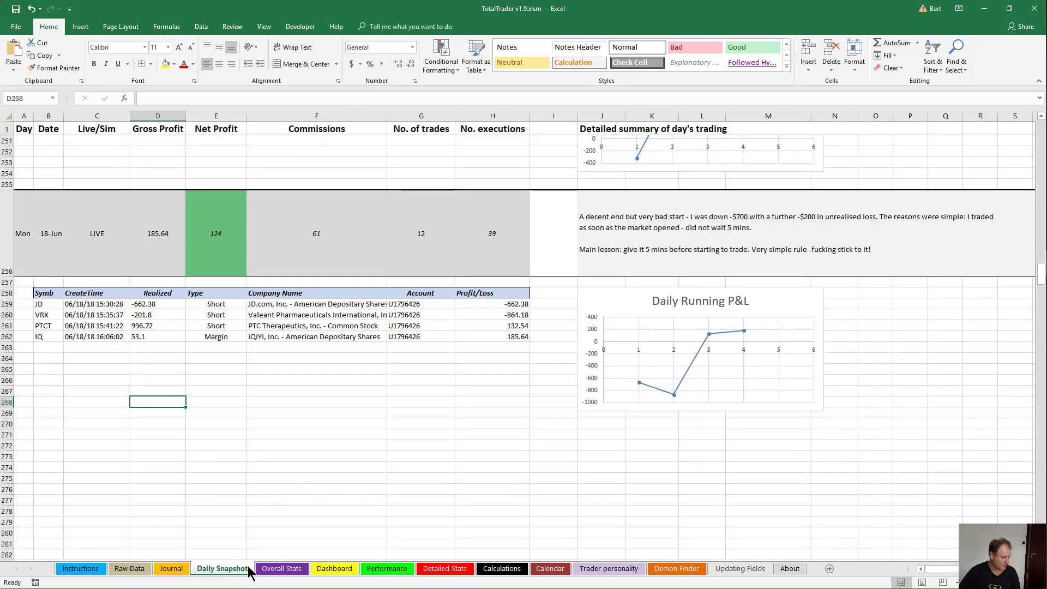
mouse_move(486, 308)
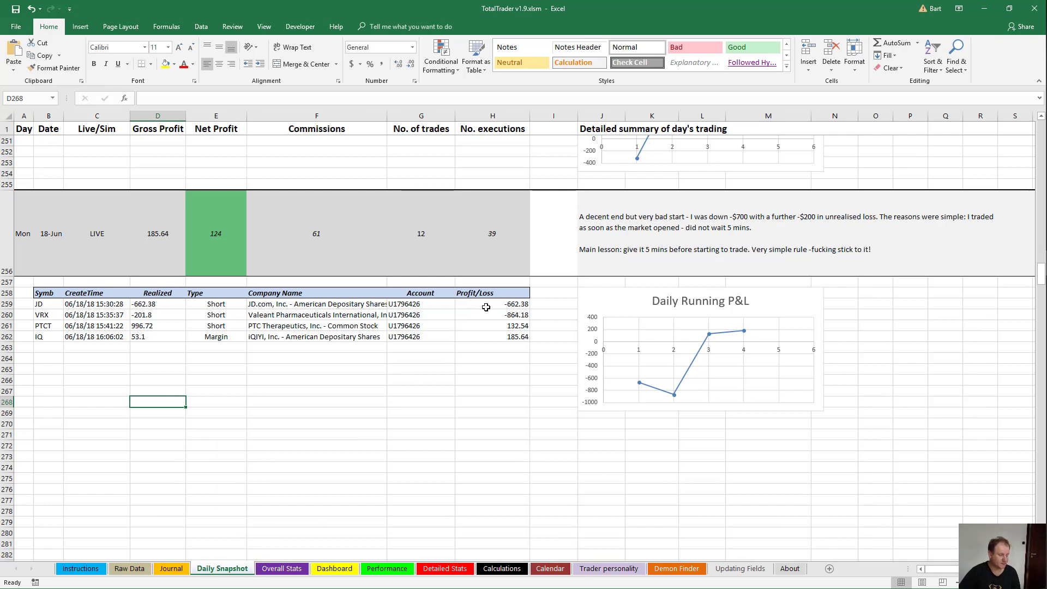
left_click(492, 304)
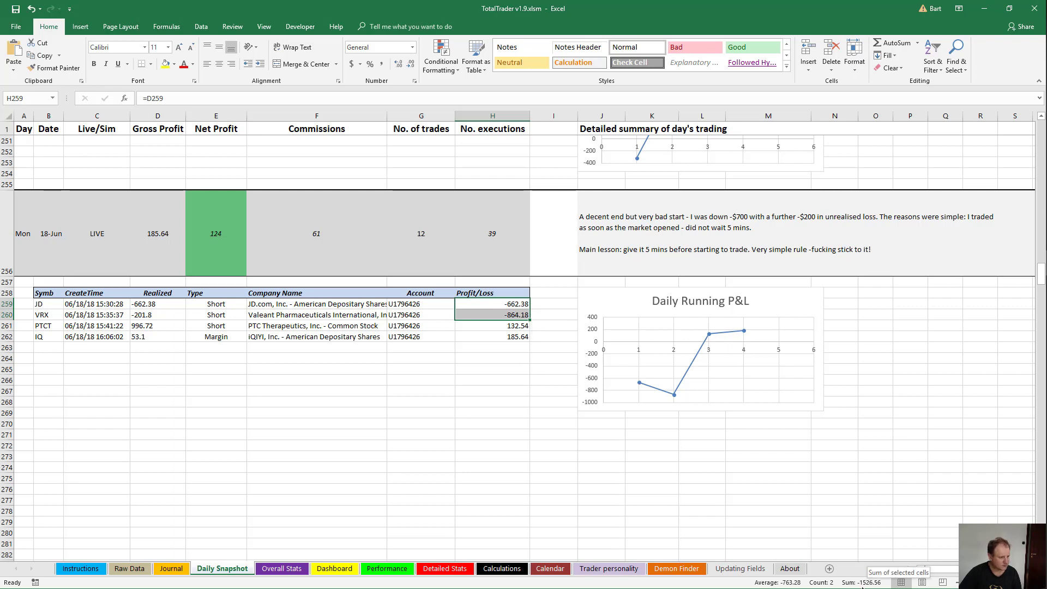
left_click(492, 390)
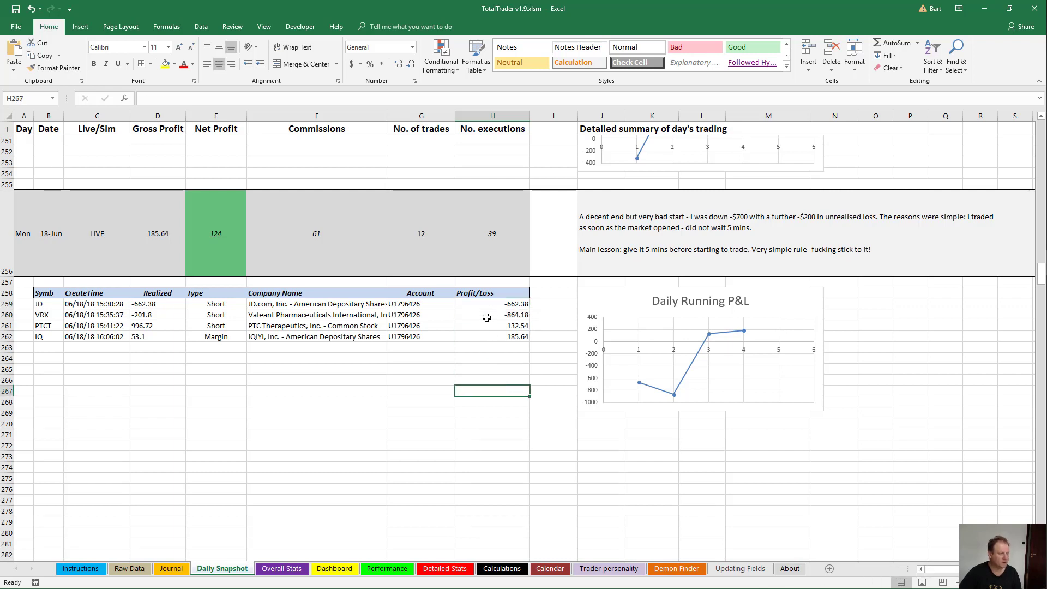
left_click(492, 314)
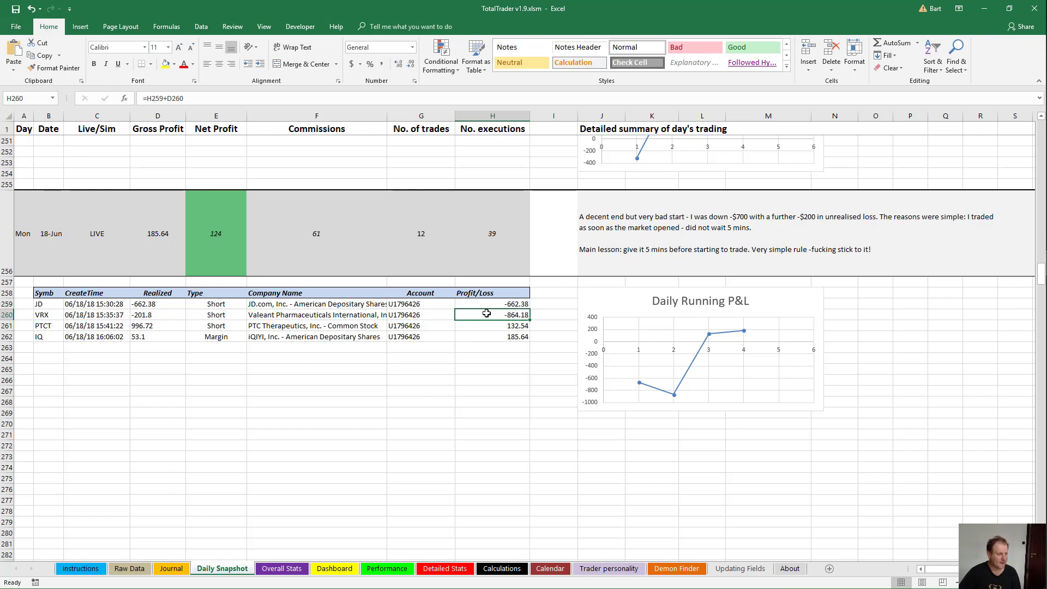
mouse_move(70, 331)
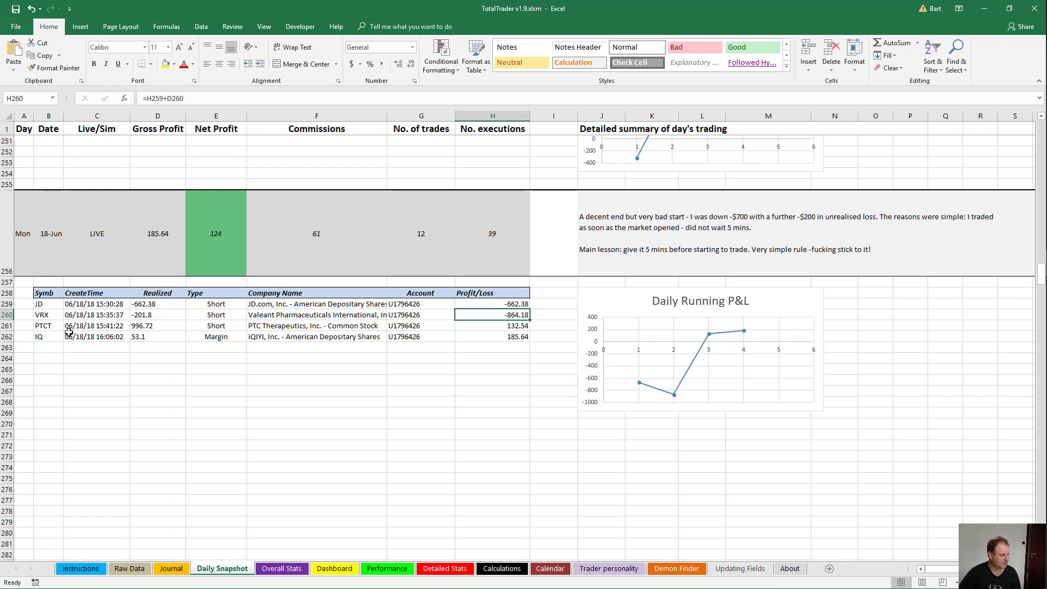
left_click(157, 325)
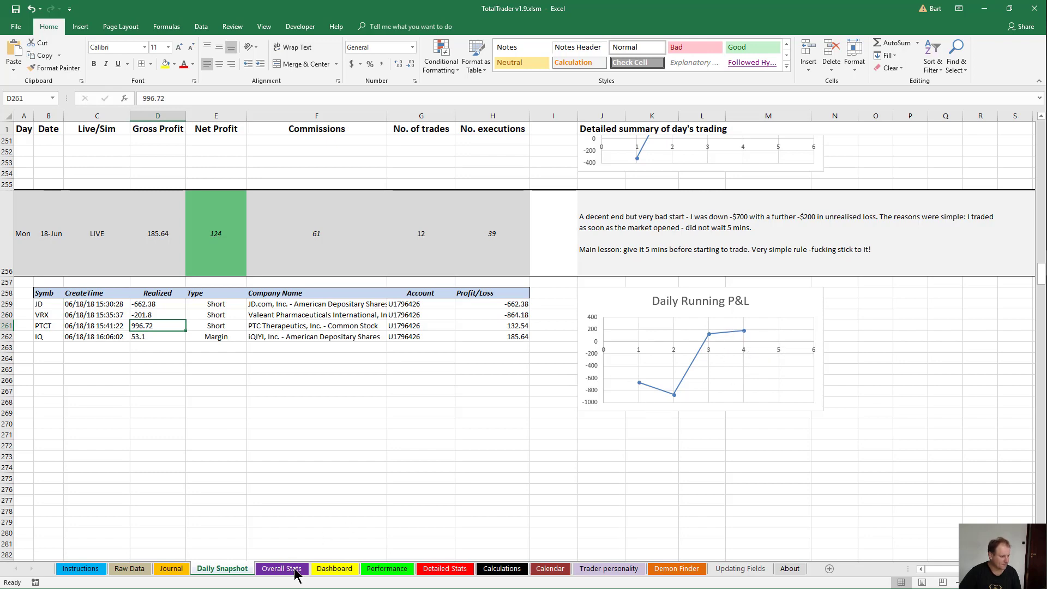
- Switch to the Dashboard sheet with win rate, net profit and the equity curve
left_click(334, 568)
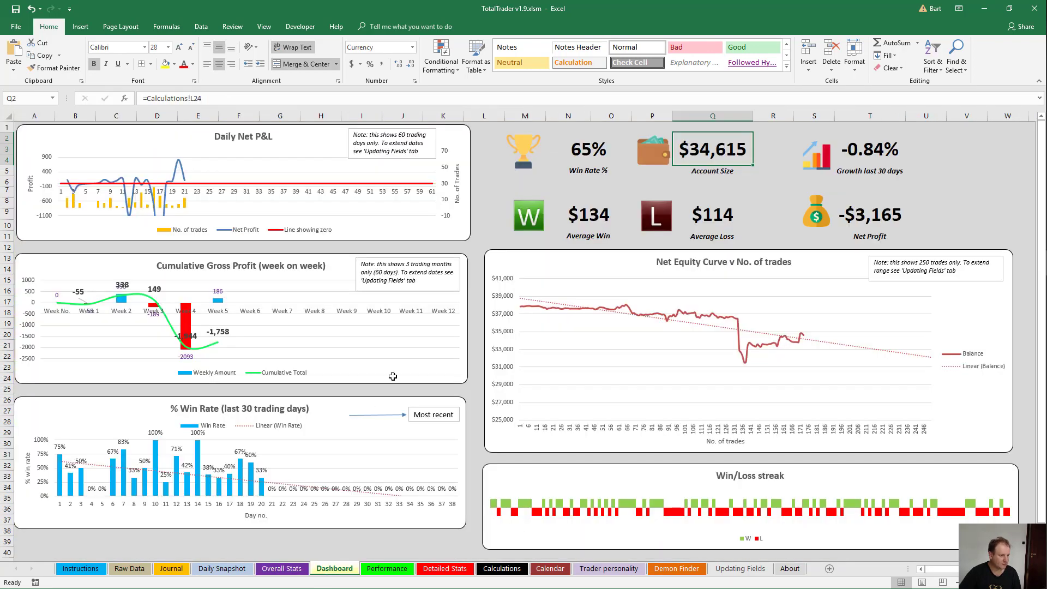
mouse_move(584, 168)
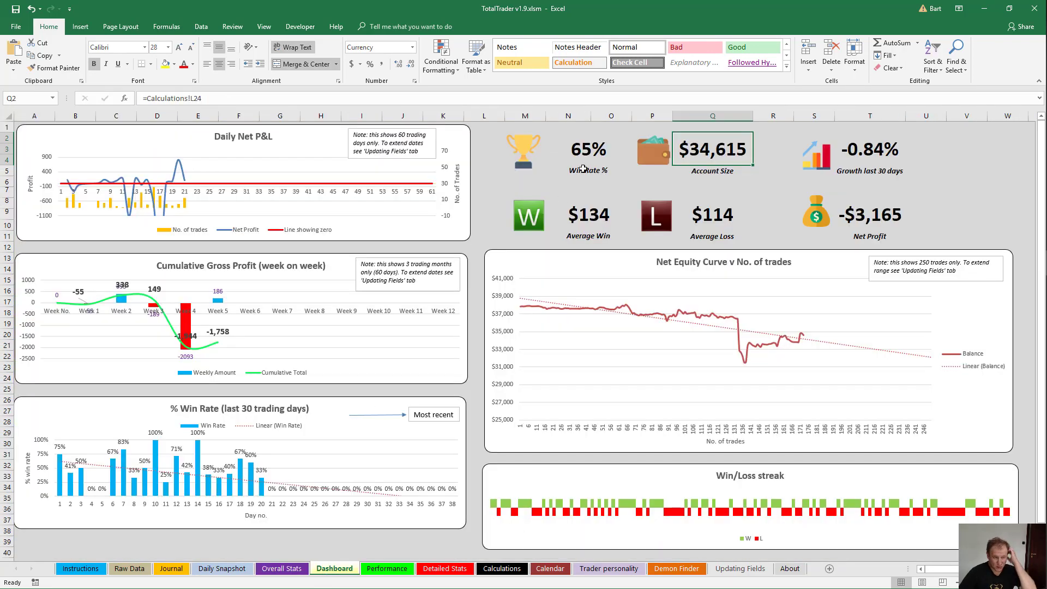
mouse_move(792, 248)
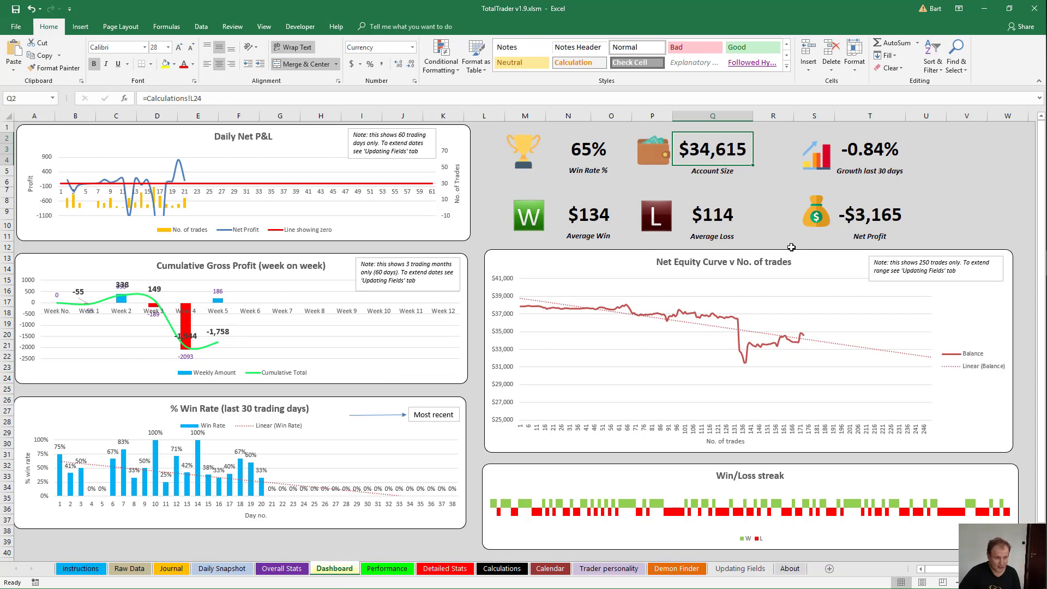
mouse_move(748, 354)
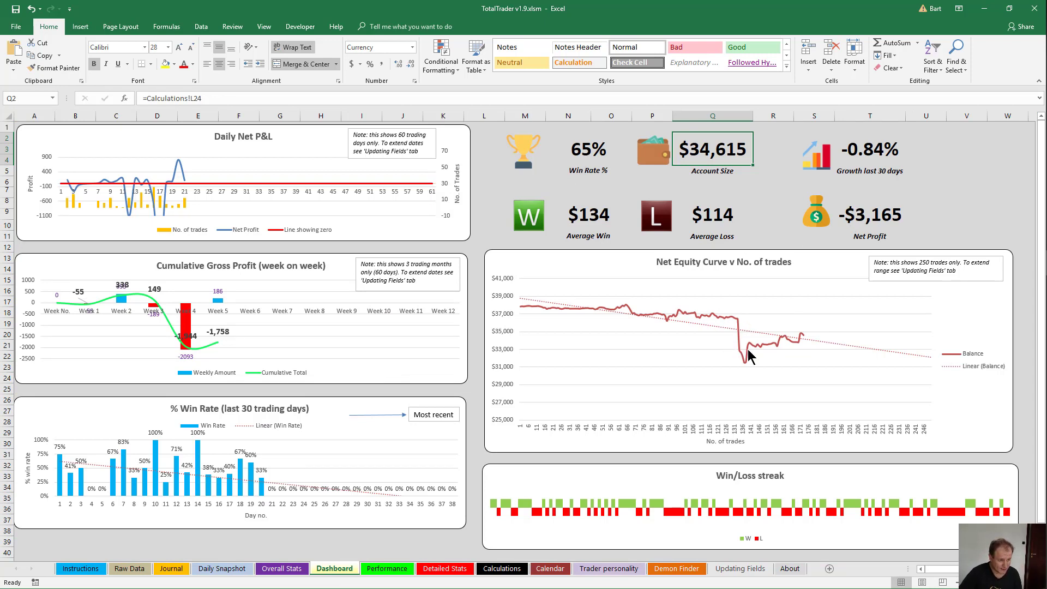
mouse_move(745, 334)
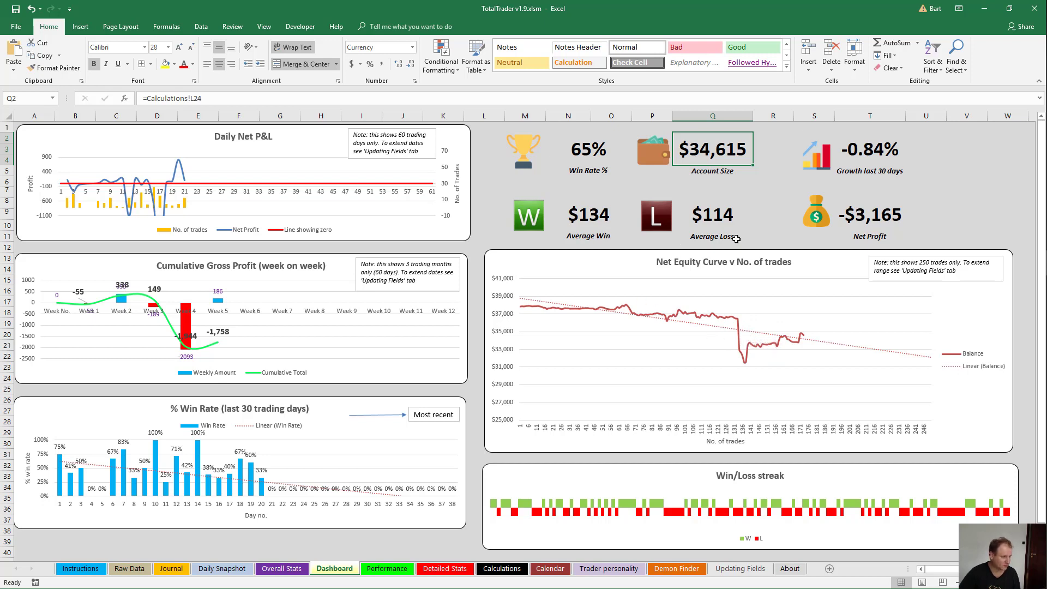
mouse_move(263, 487)
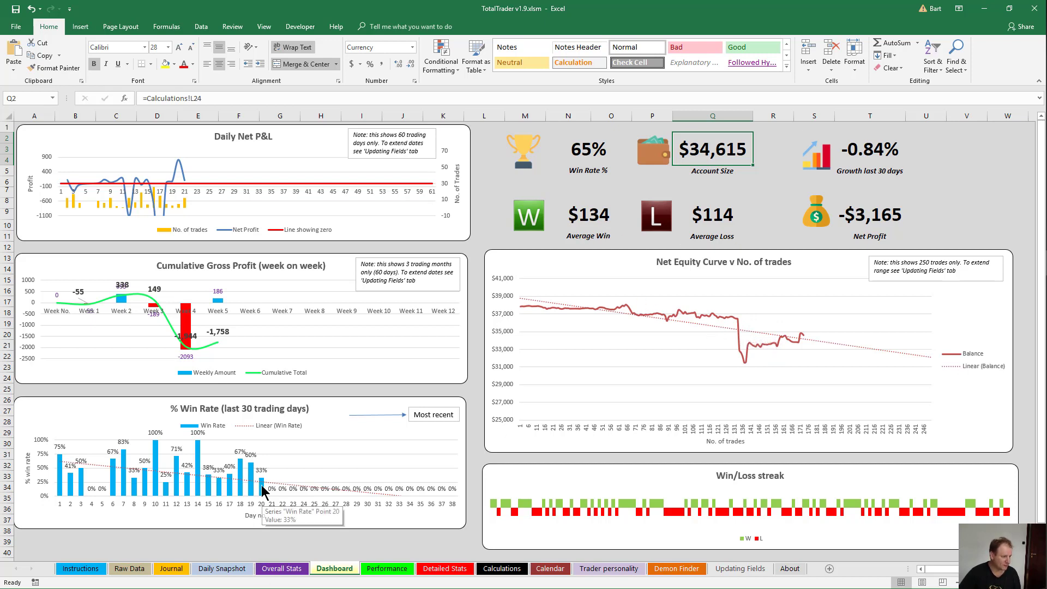